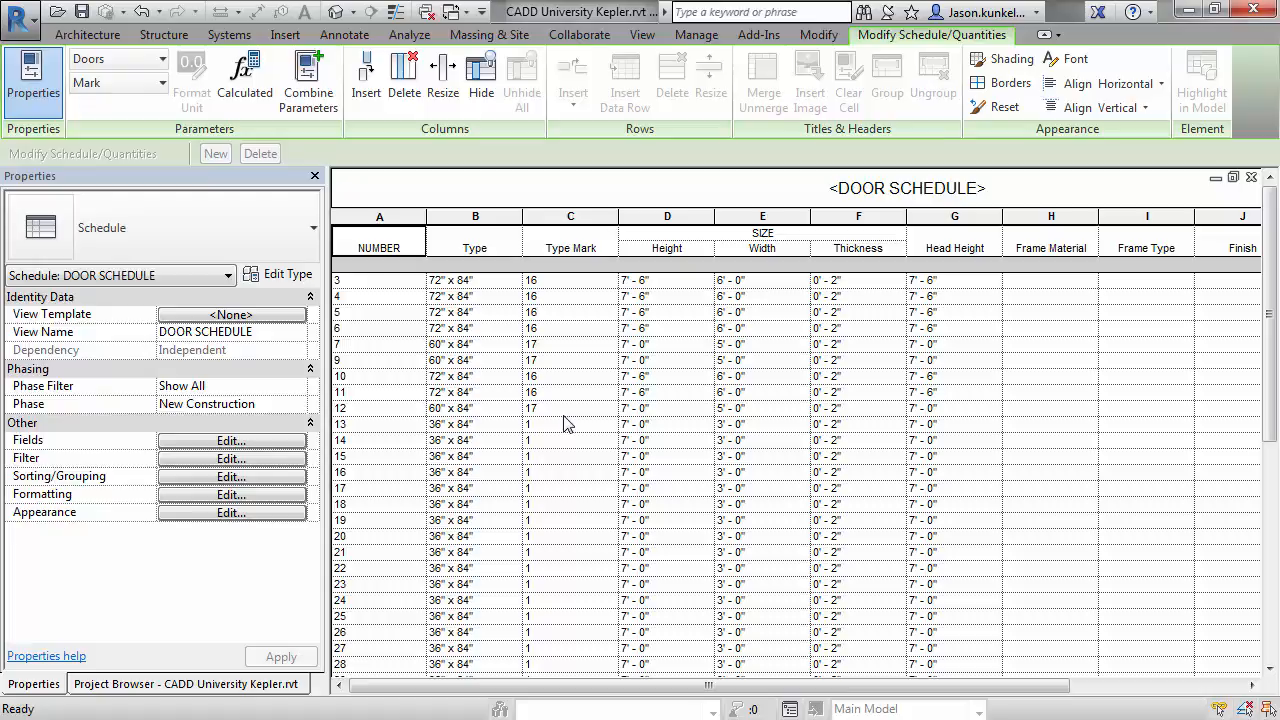
Step: Select the Height, Width and Thickness columns, then open Combine Parameters from the schedule Fields
click(667, 248)
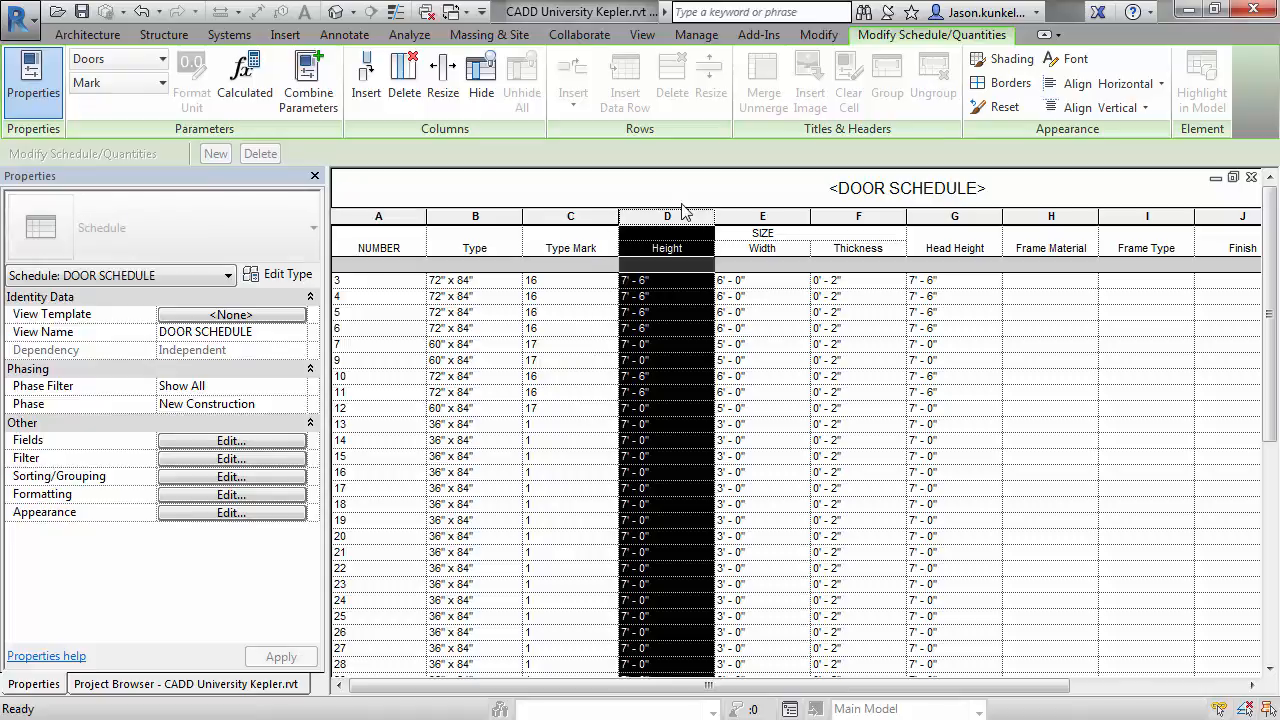
click(762, 240)
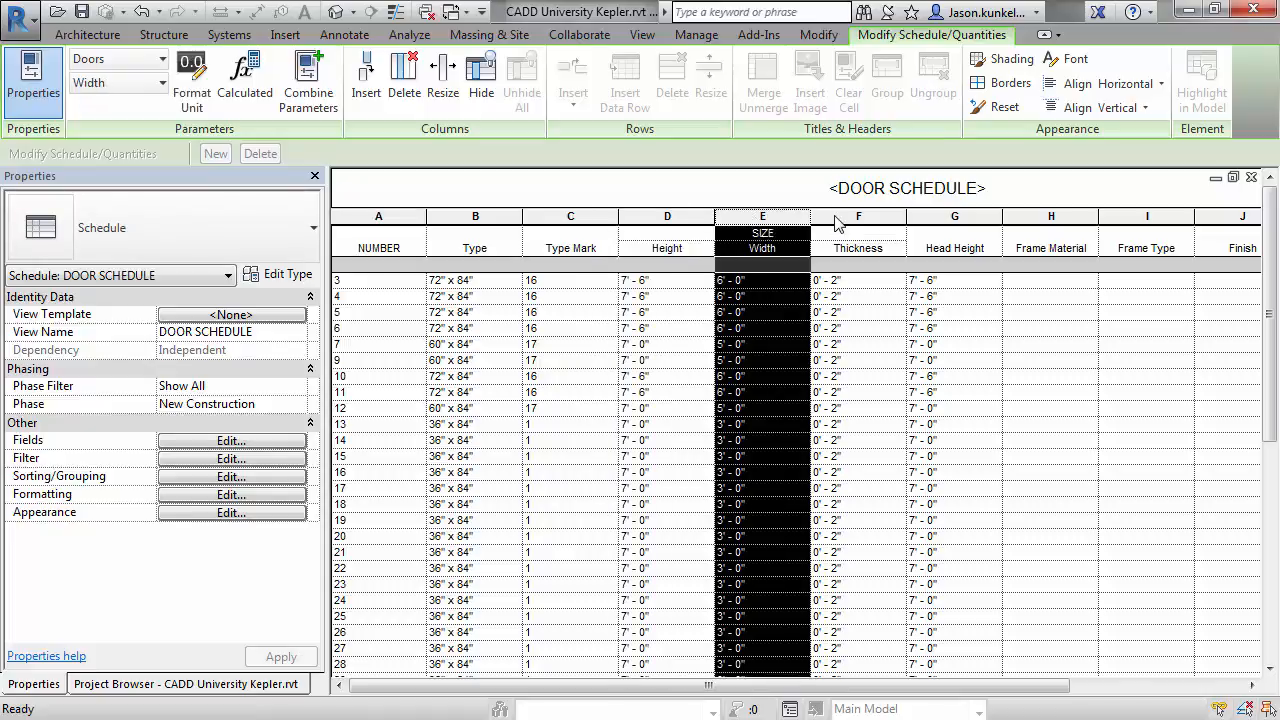
click(858, 240)
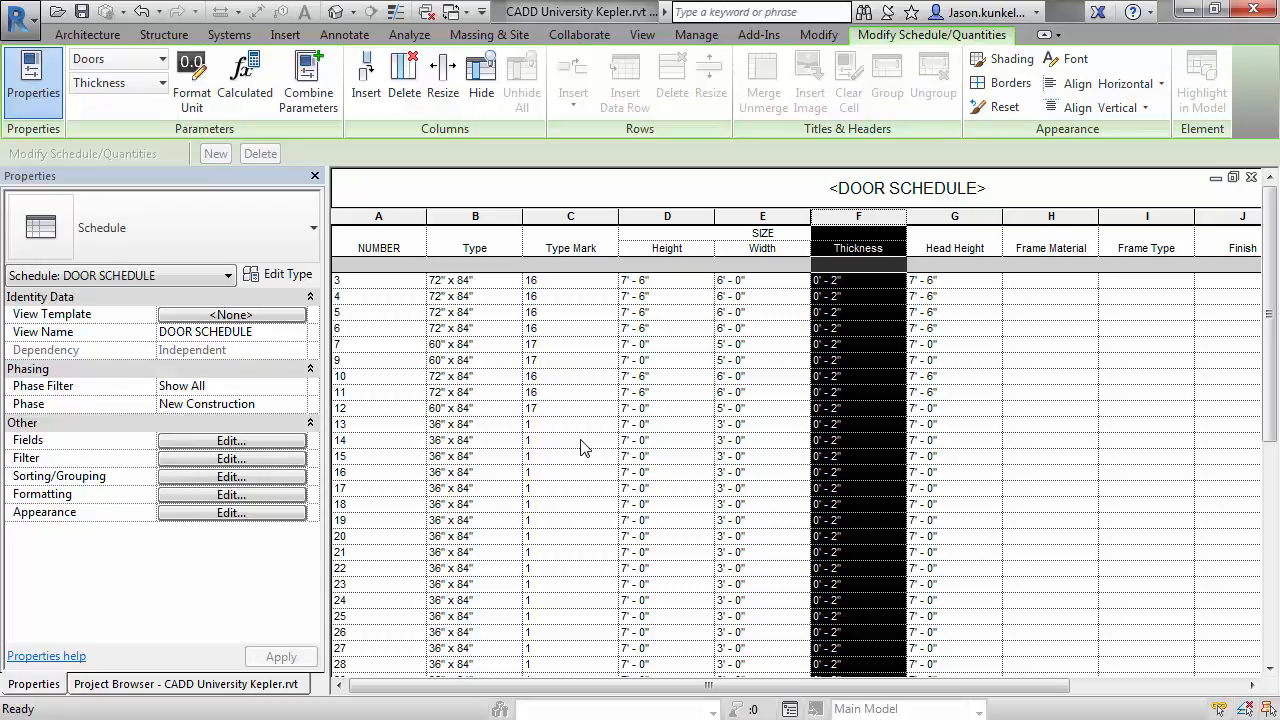
mouse_move(248, 443)
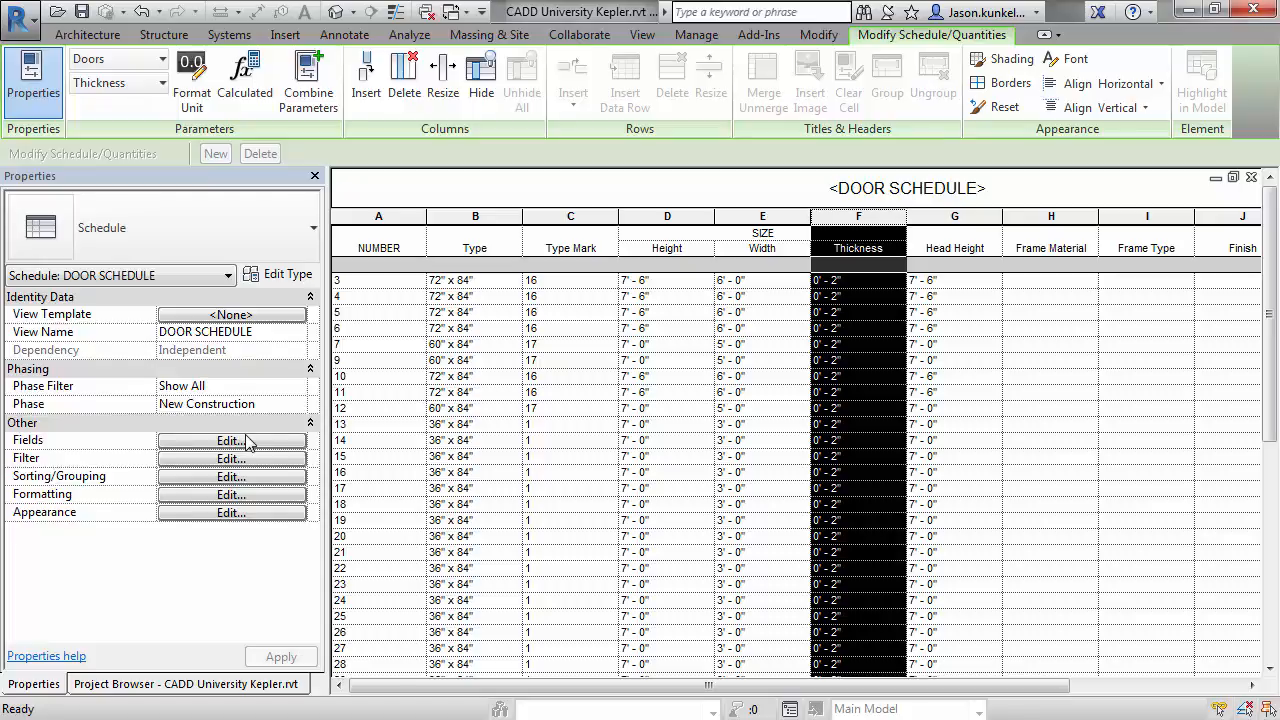
click(231, 440)
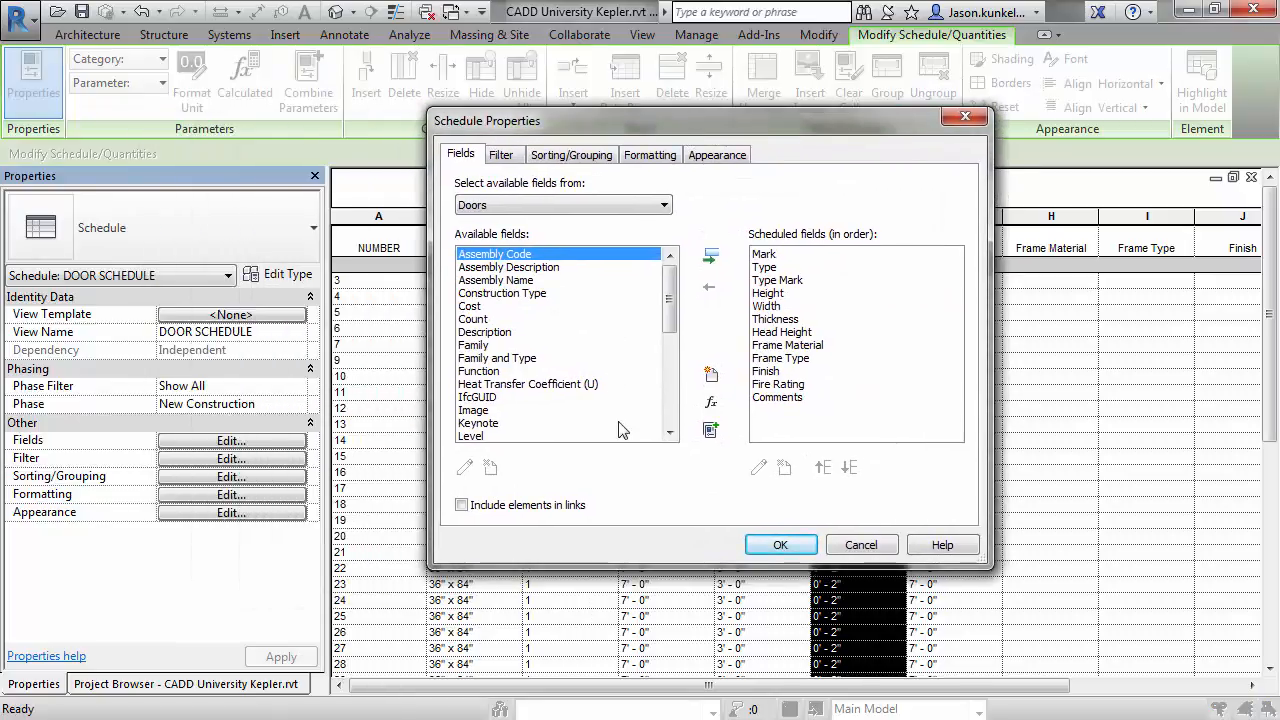
mouse_move(711, 431)
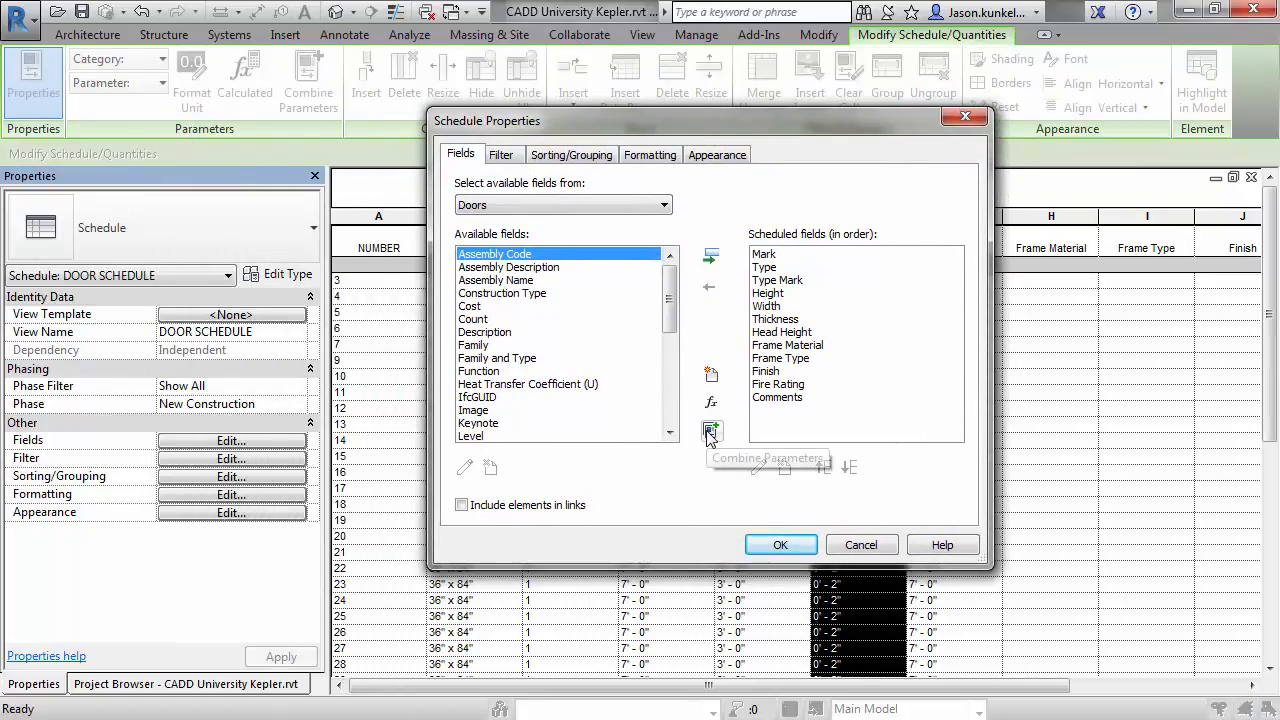
click(711, 432)
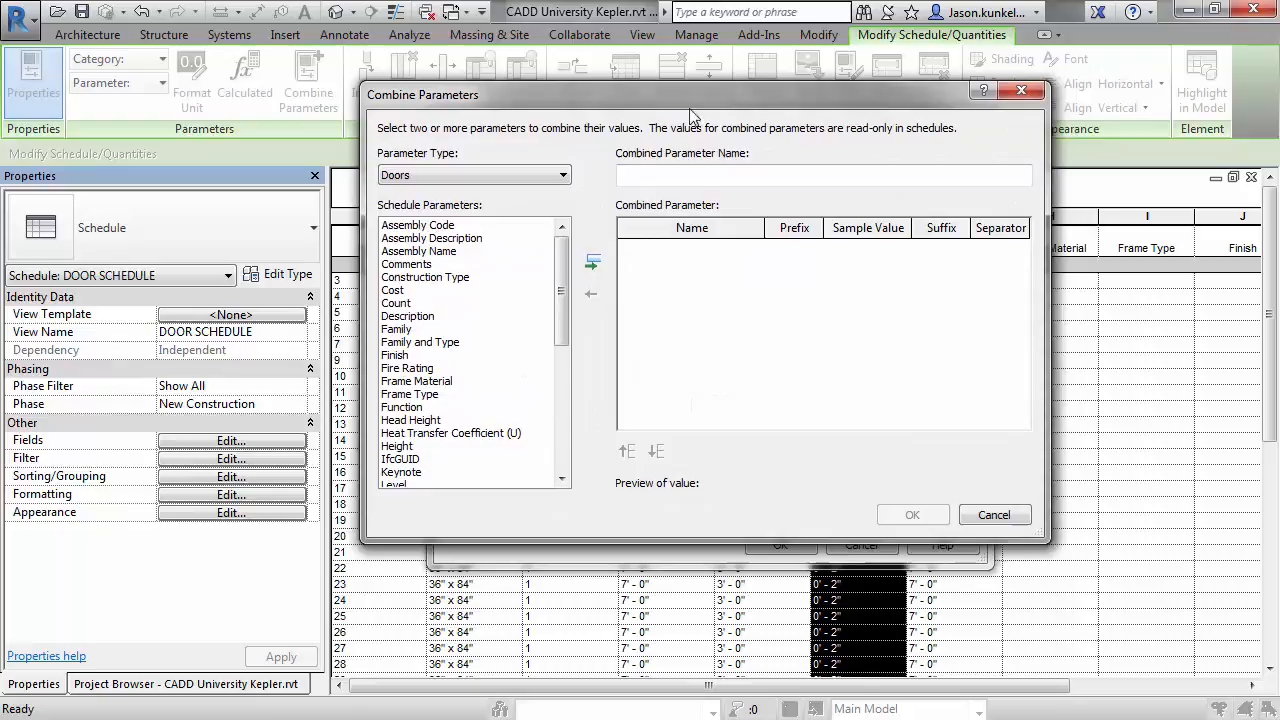
Step: Name the combined parameter 'Door Size' and add Width, Height and Thickness to it
click(823, 176)
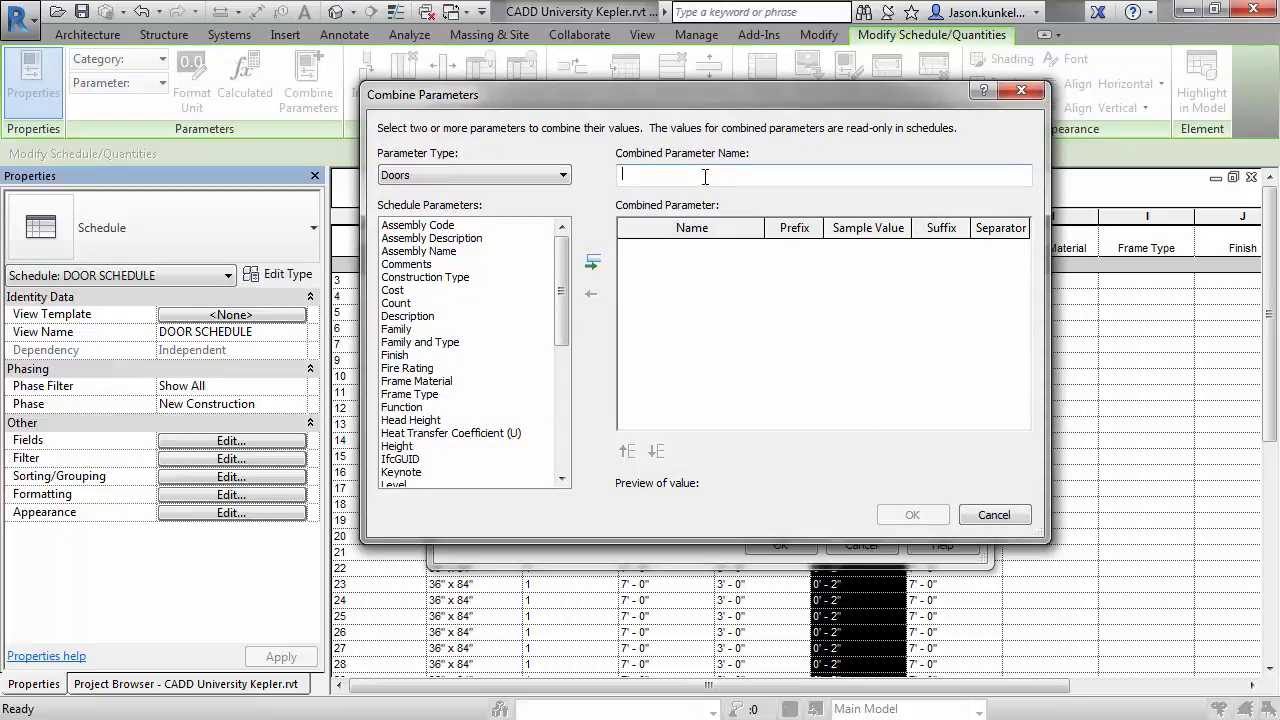
text(Door Sie)
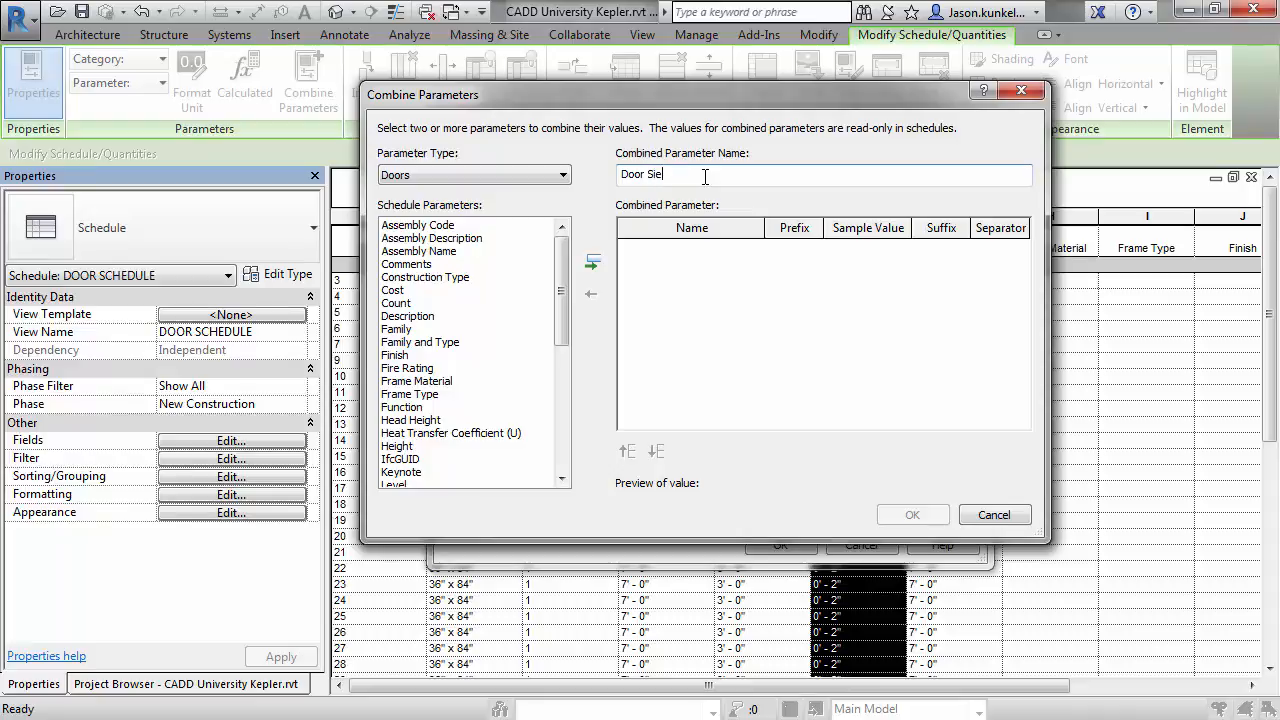
text(ze)
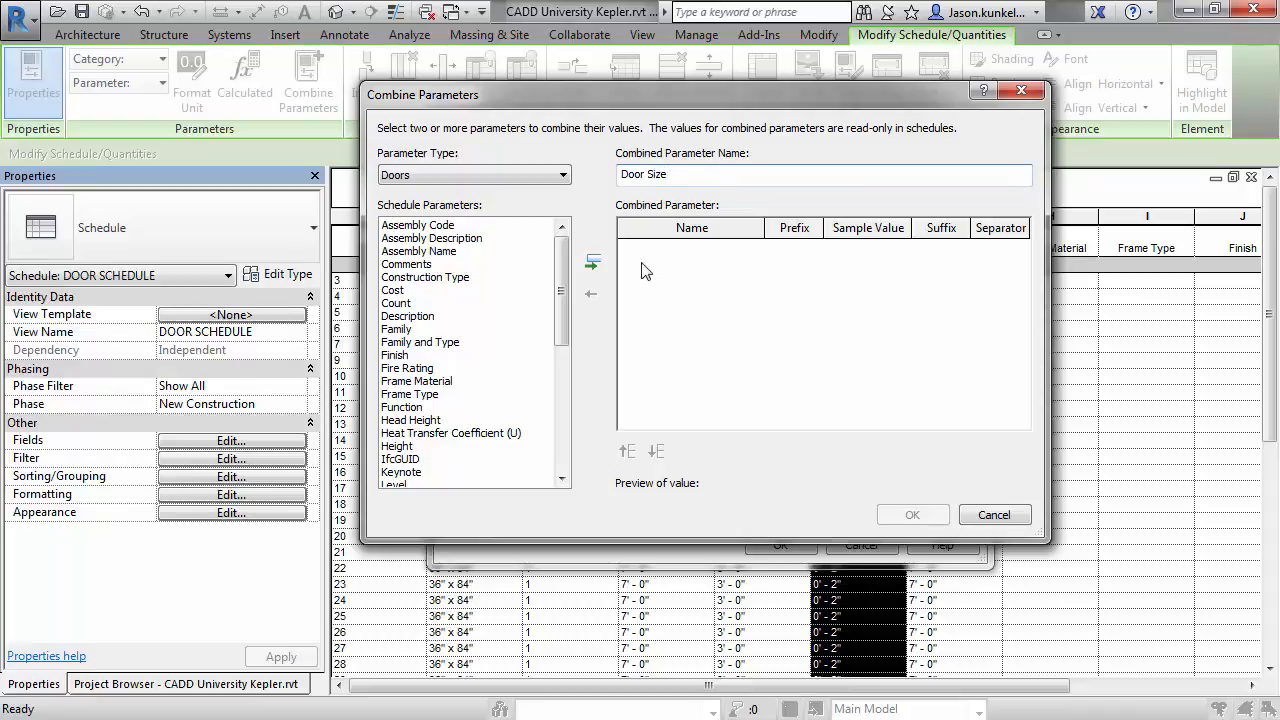
scroll(down, 3)
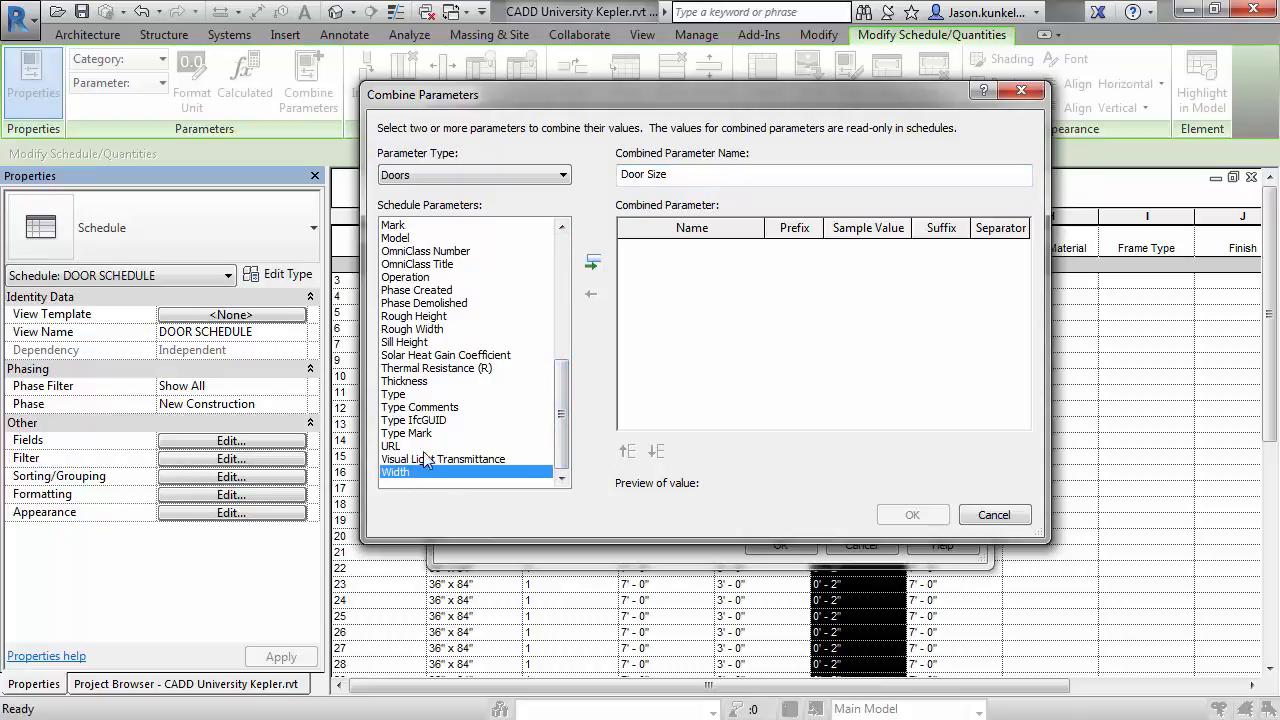
click(590, 263)
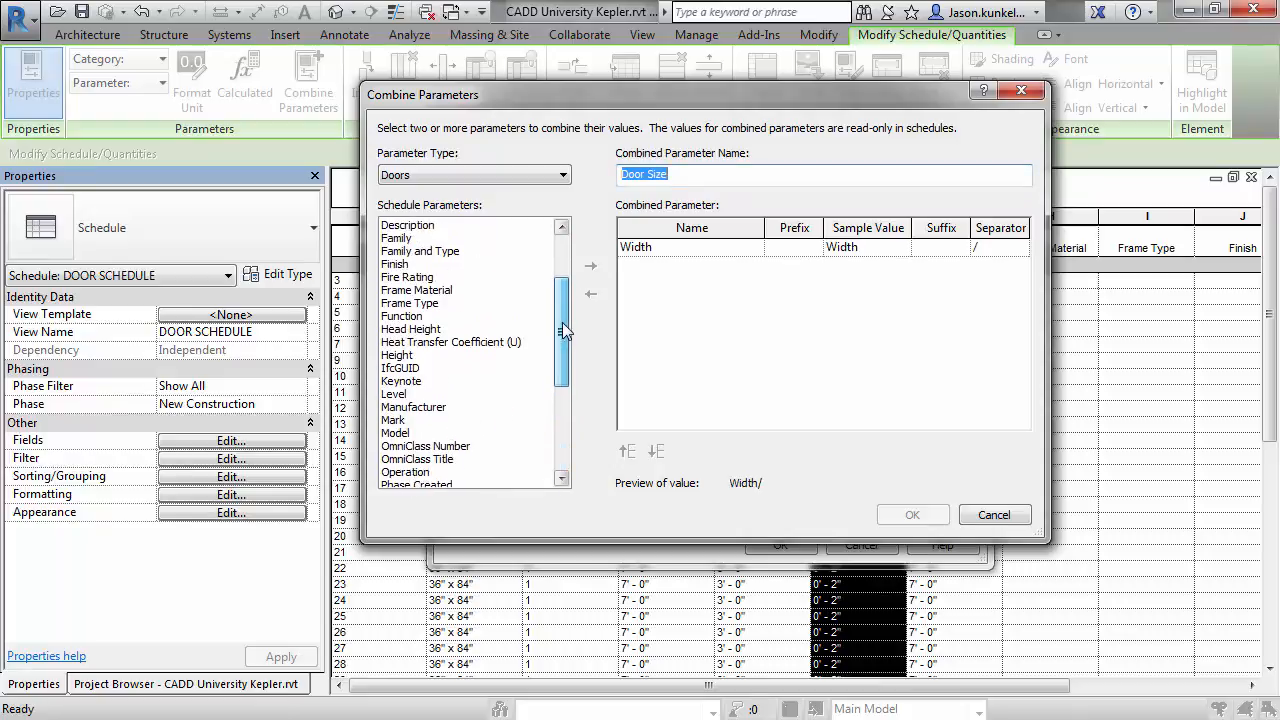
click(397, 354)
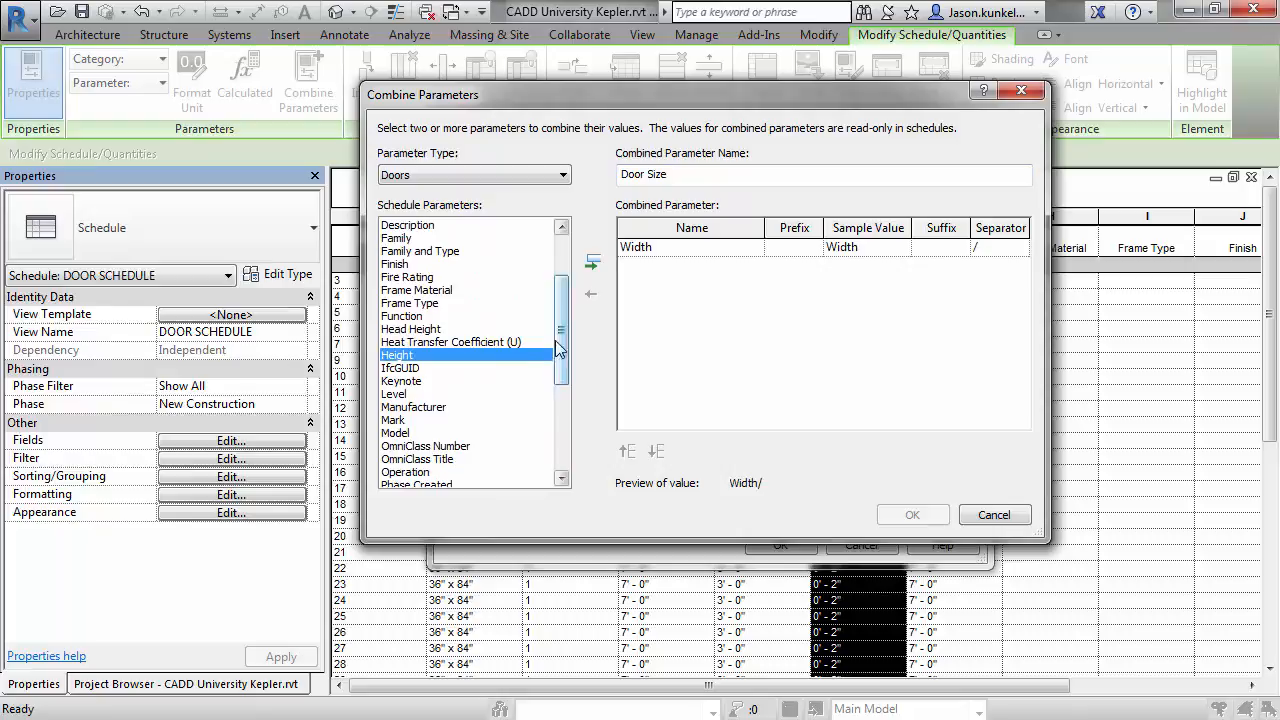
click(592, 263)
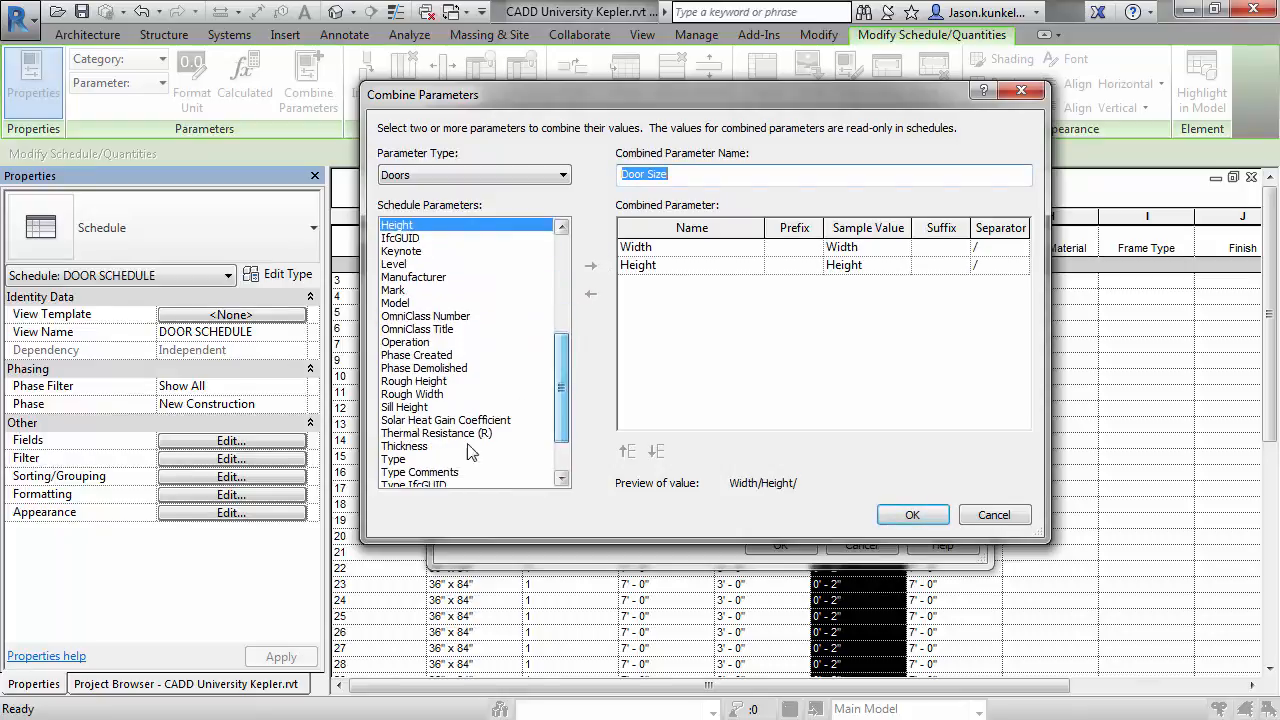
click(590, 266)
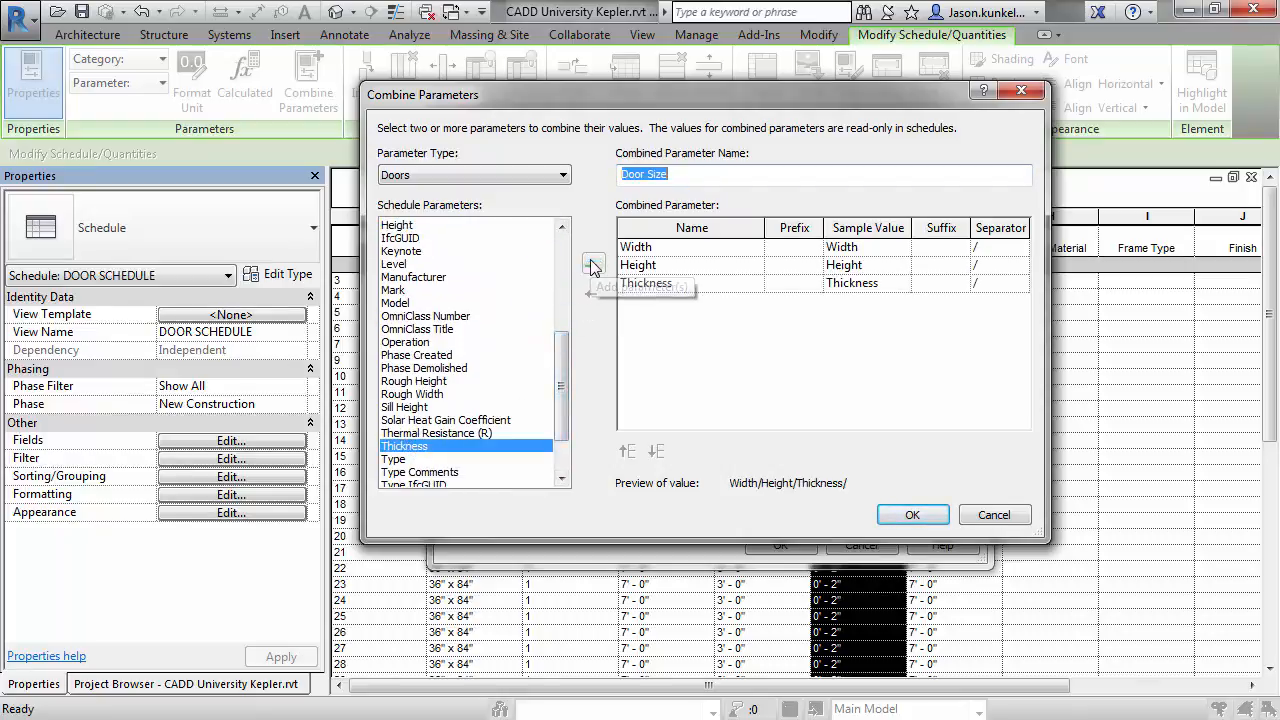
mouse_move(995, 255)
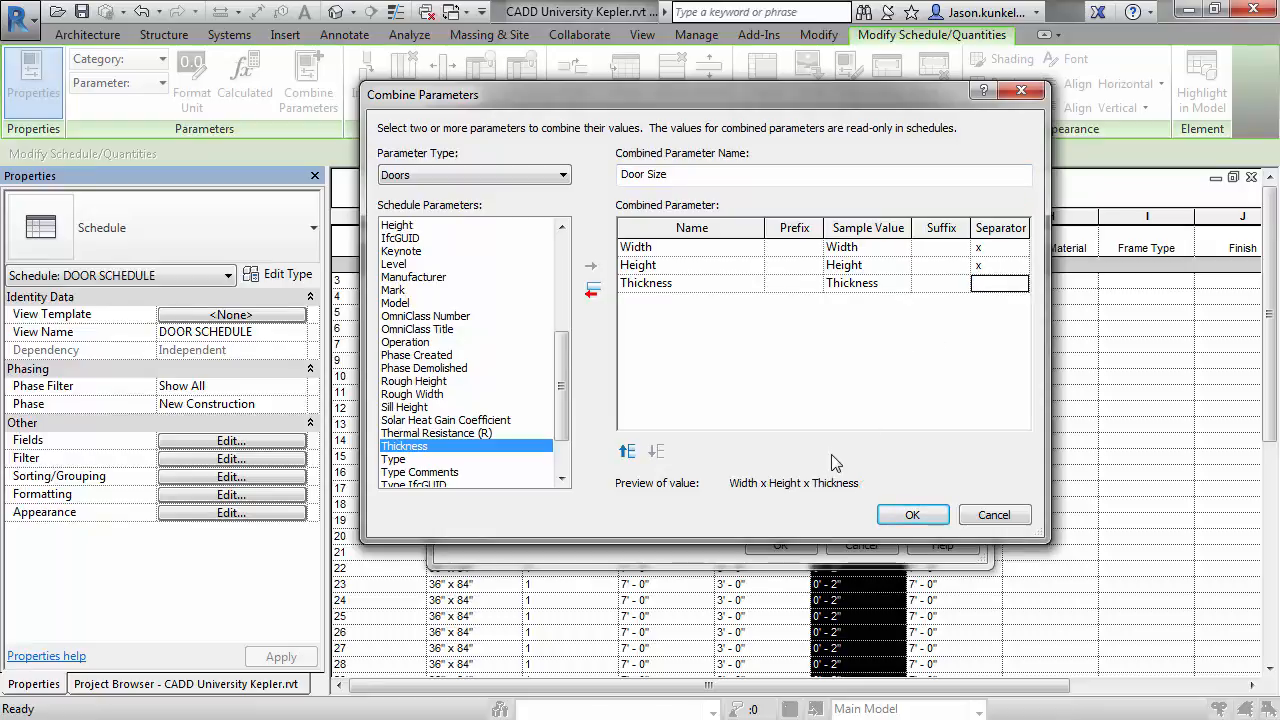
mouse_move(897, 473)
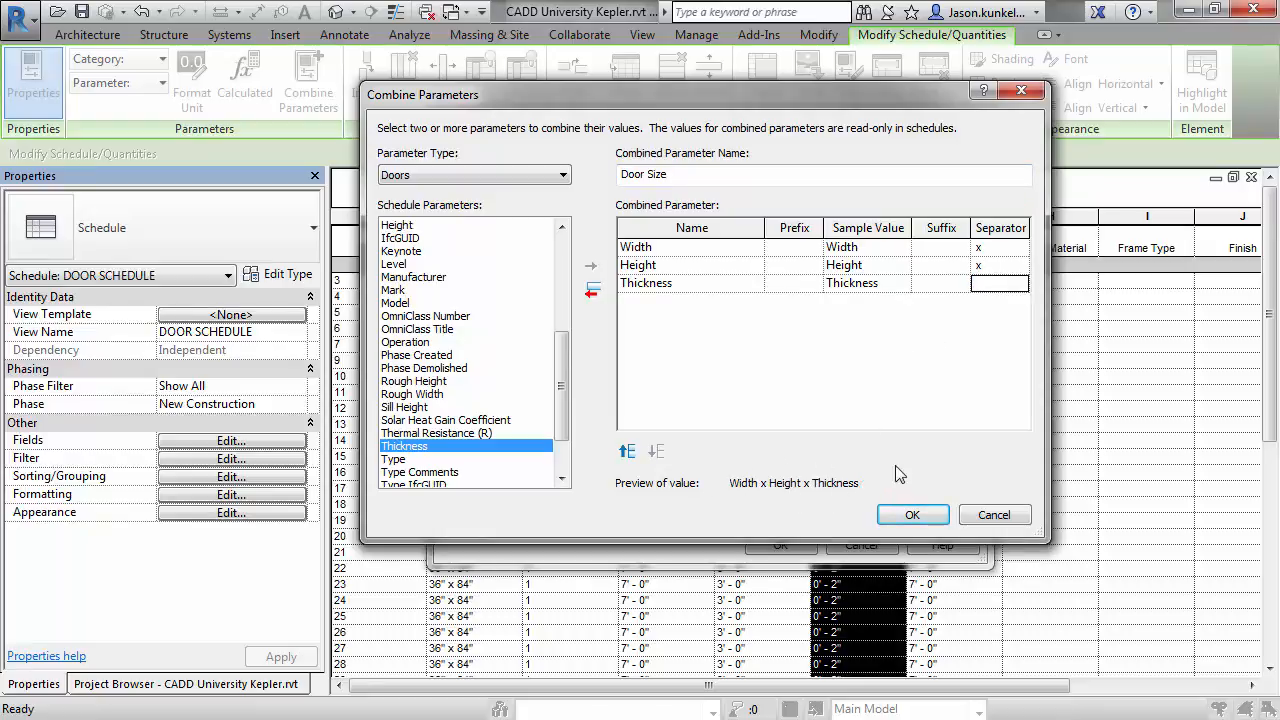
Step: Move the Door Size field up three places to sit after Thickness, and confirm
click(911, 514)
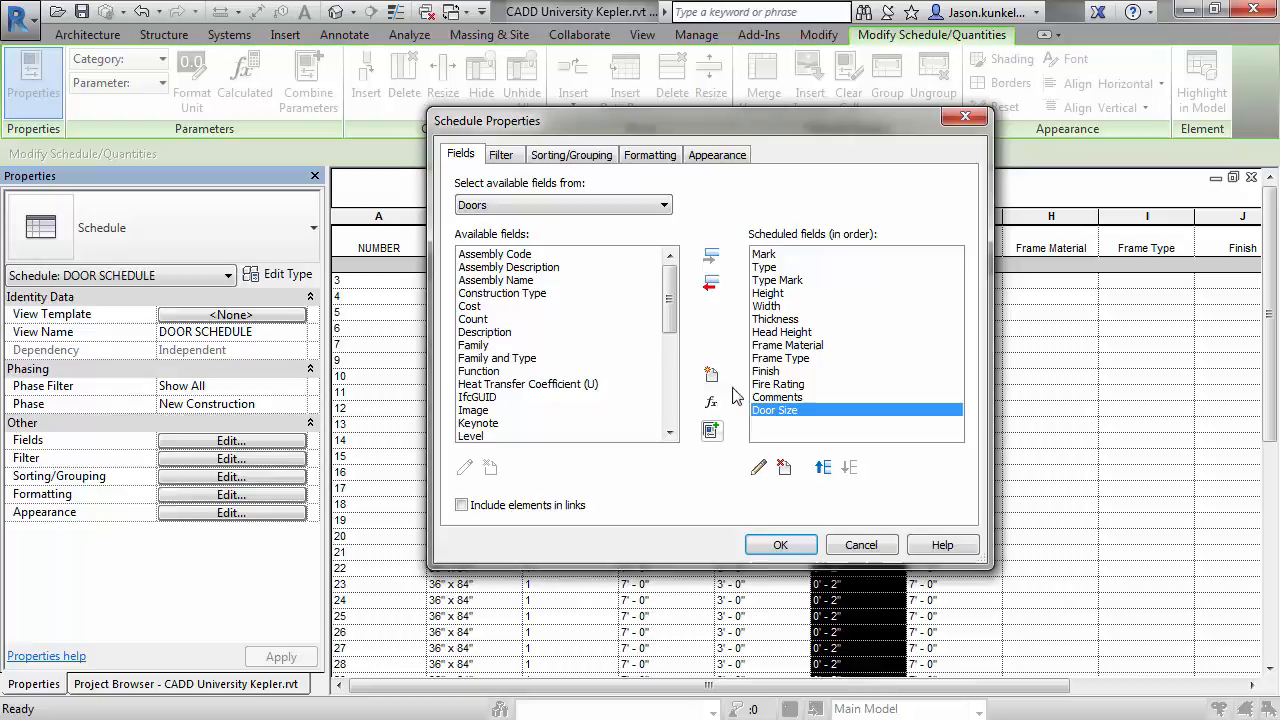
click(822, 467)
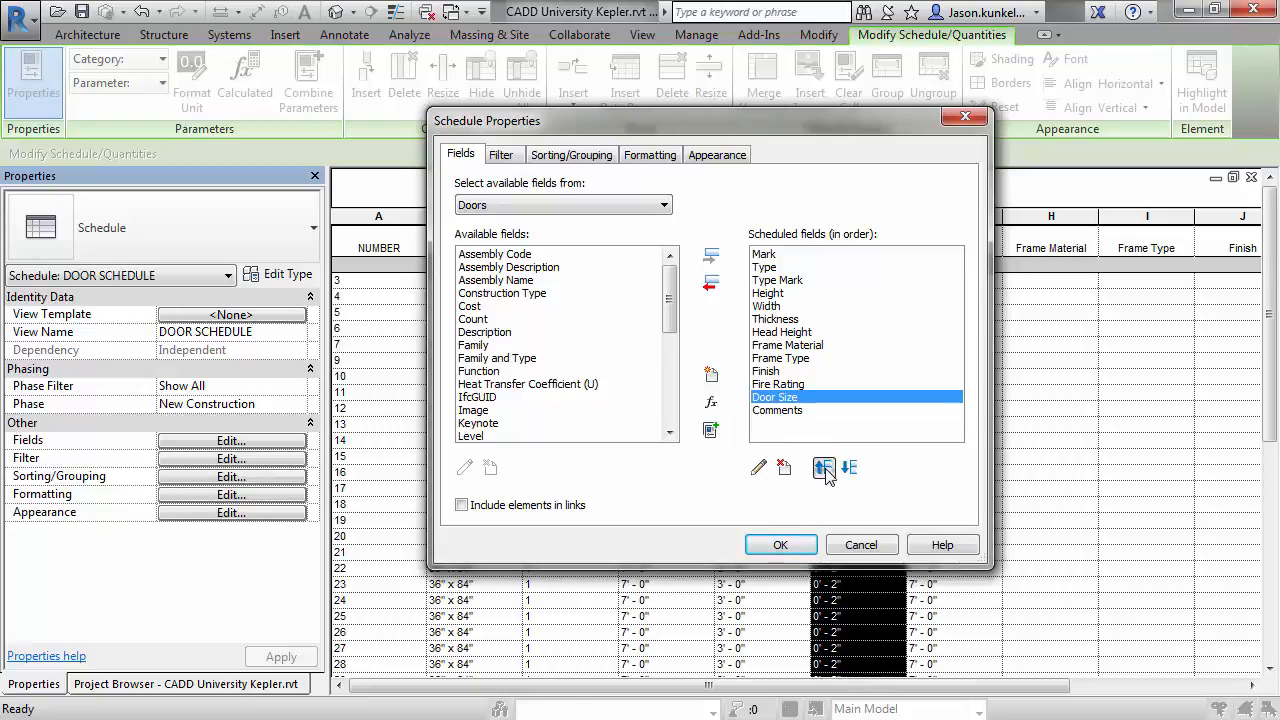
click(824, 468)
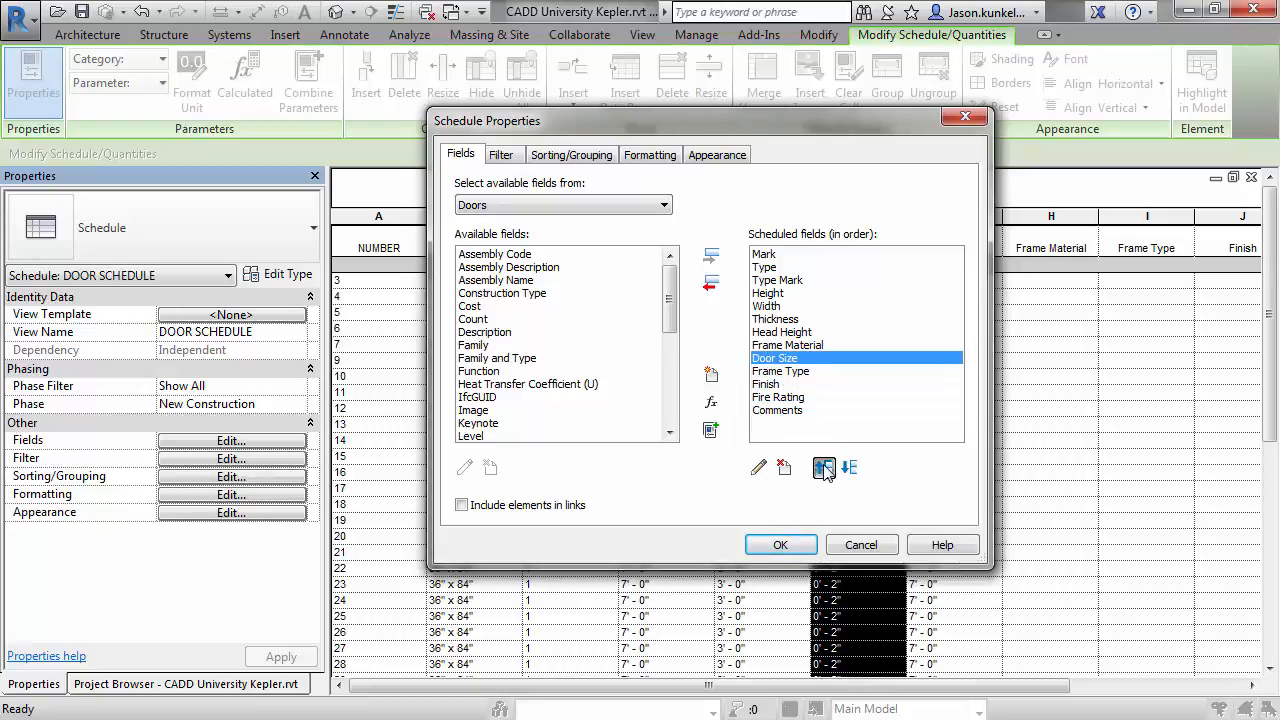
click(824, 467)
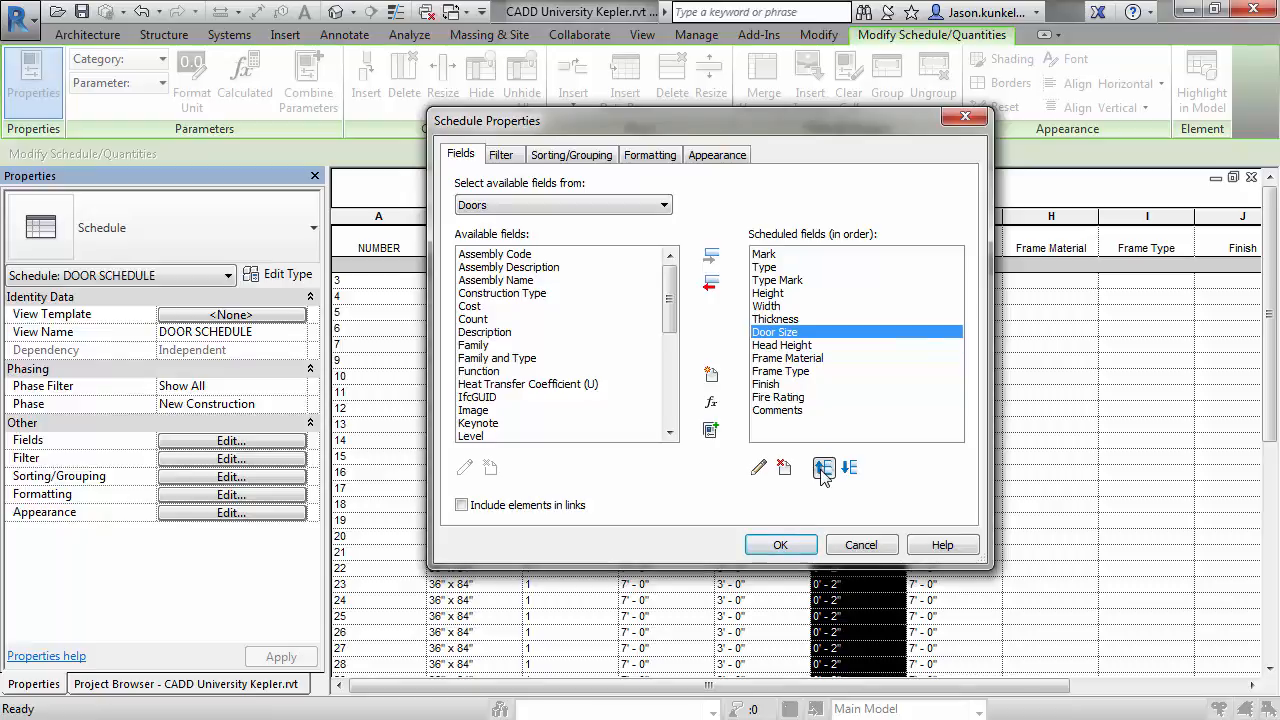
click(781, 544)
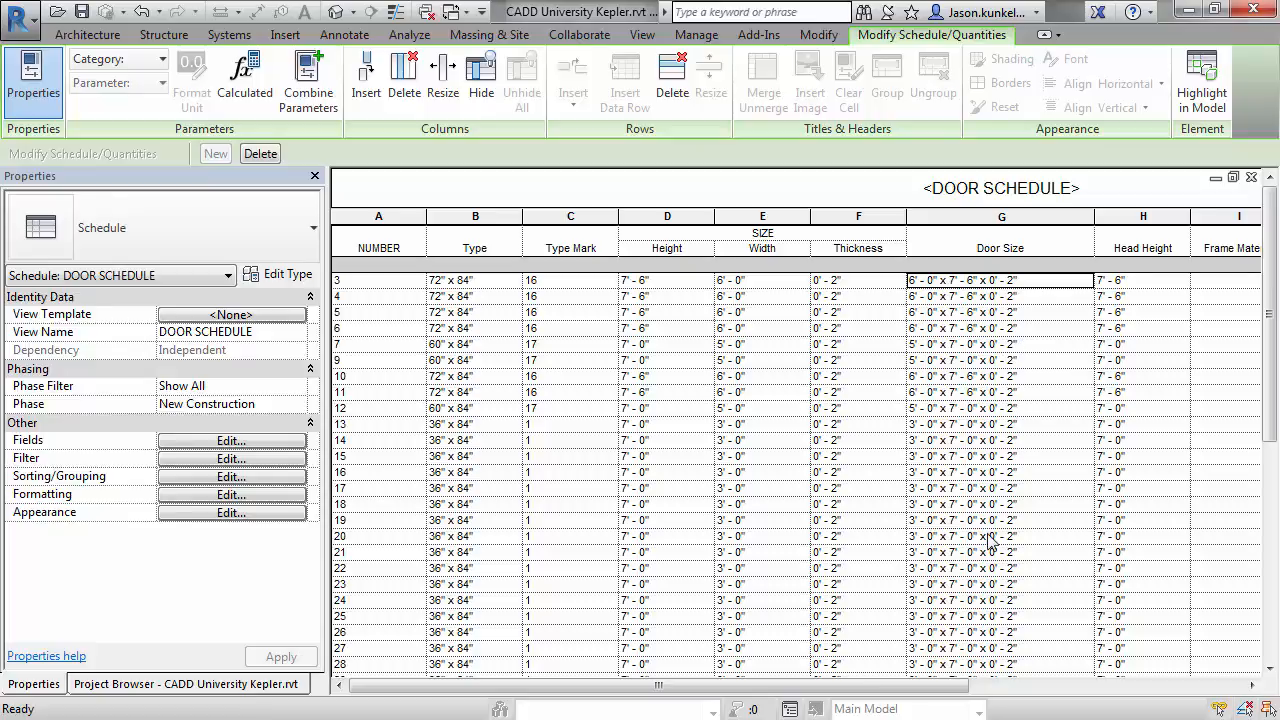
mouse_move(837, 335)
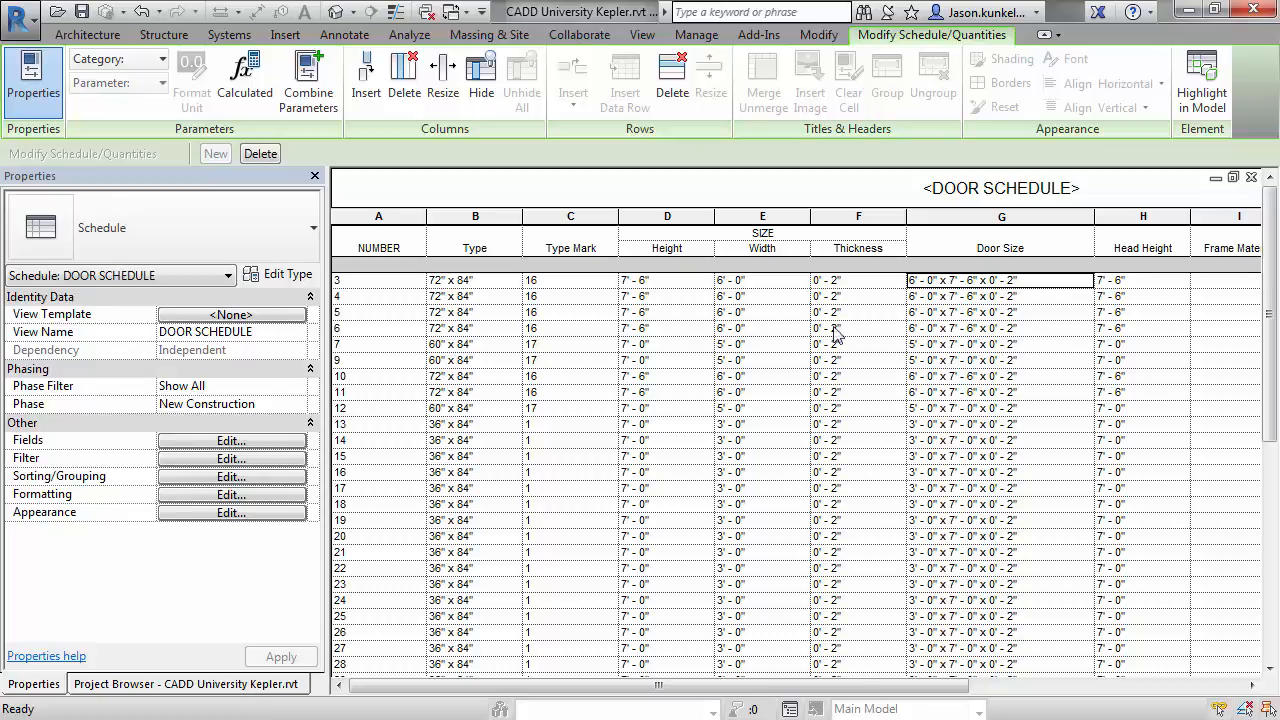
mouse_move(1020, 340)
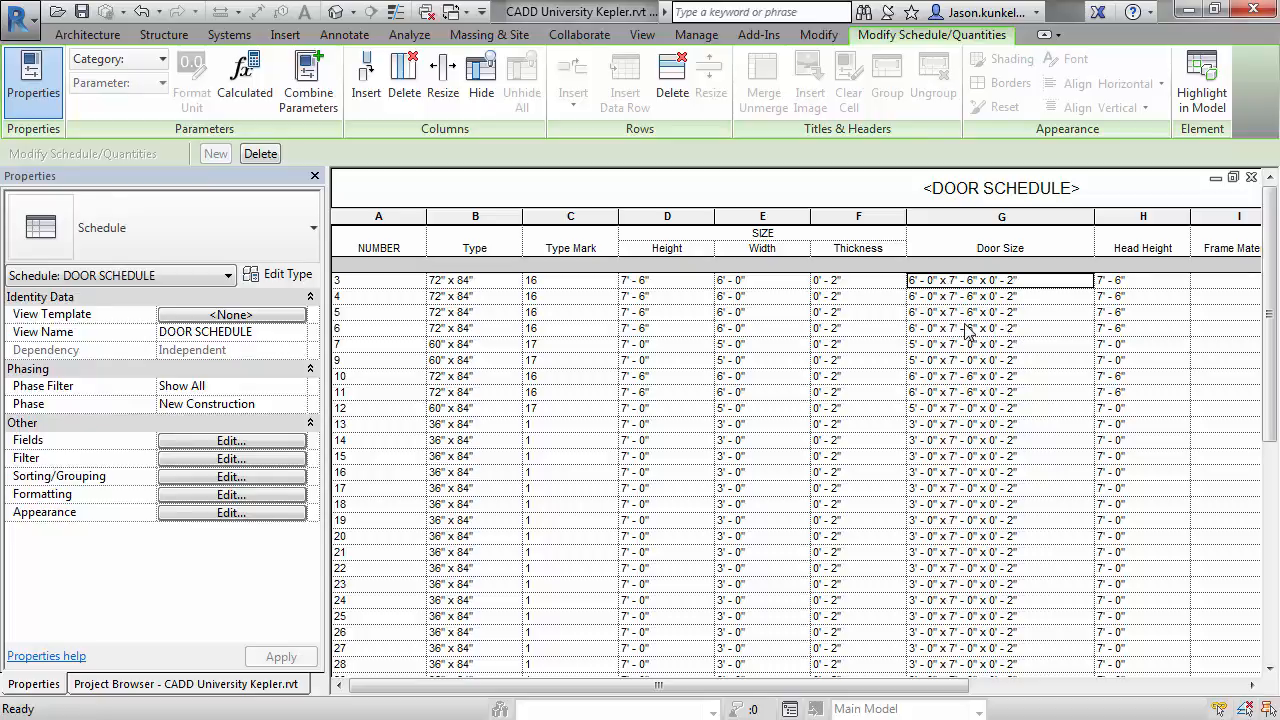
mouse_move(938, 332)
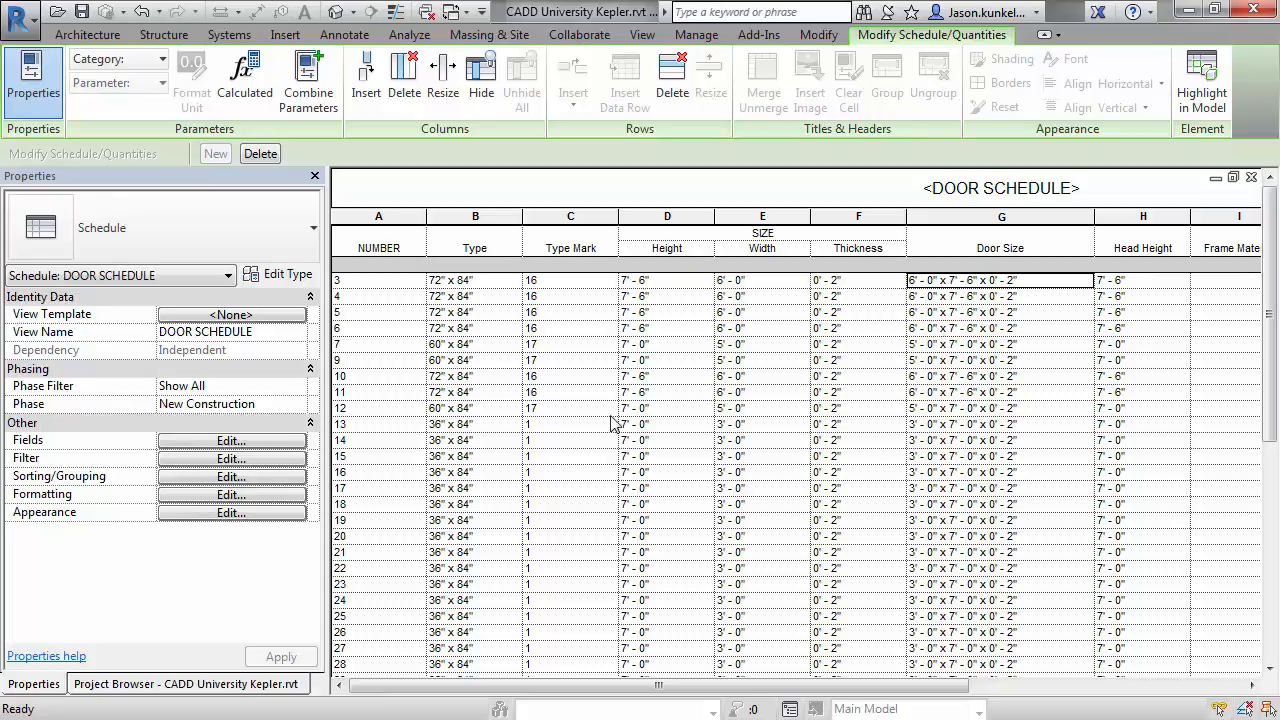
mouse_move(663, 307)
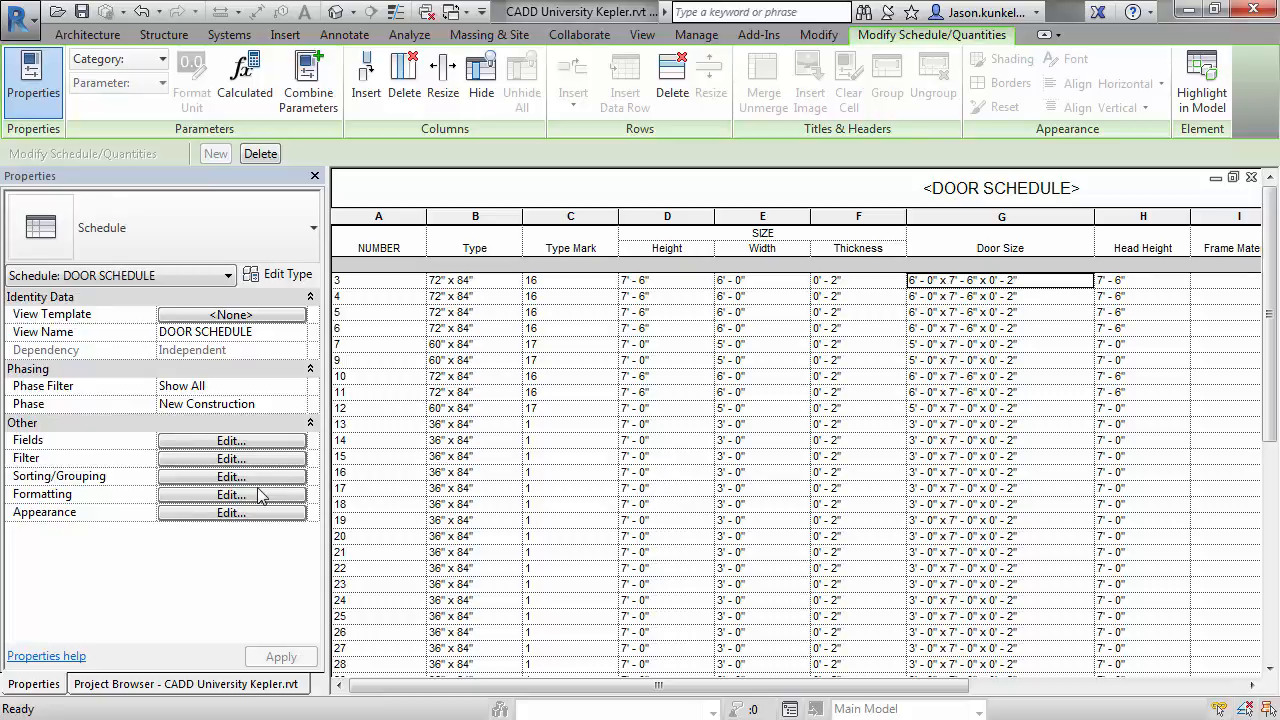
Step: Override the Height field's format to centimeters instead of project unit settings
click(231, 493)
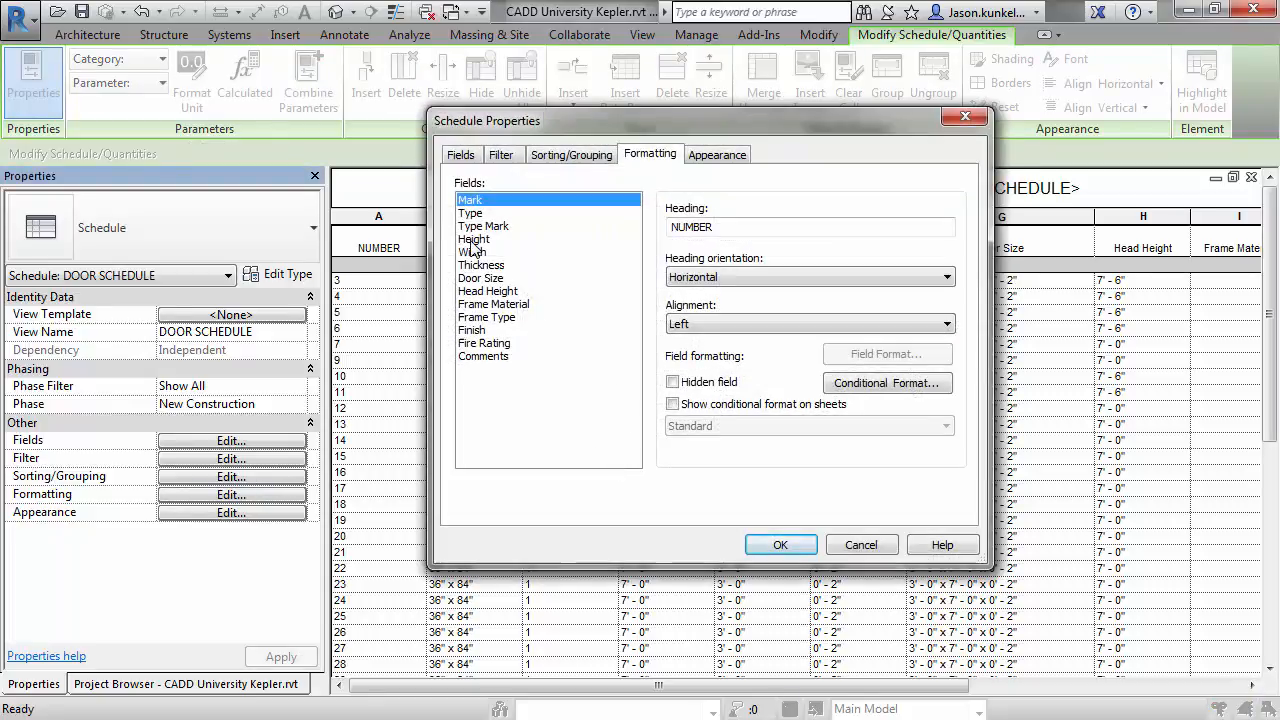
click(474, 239)
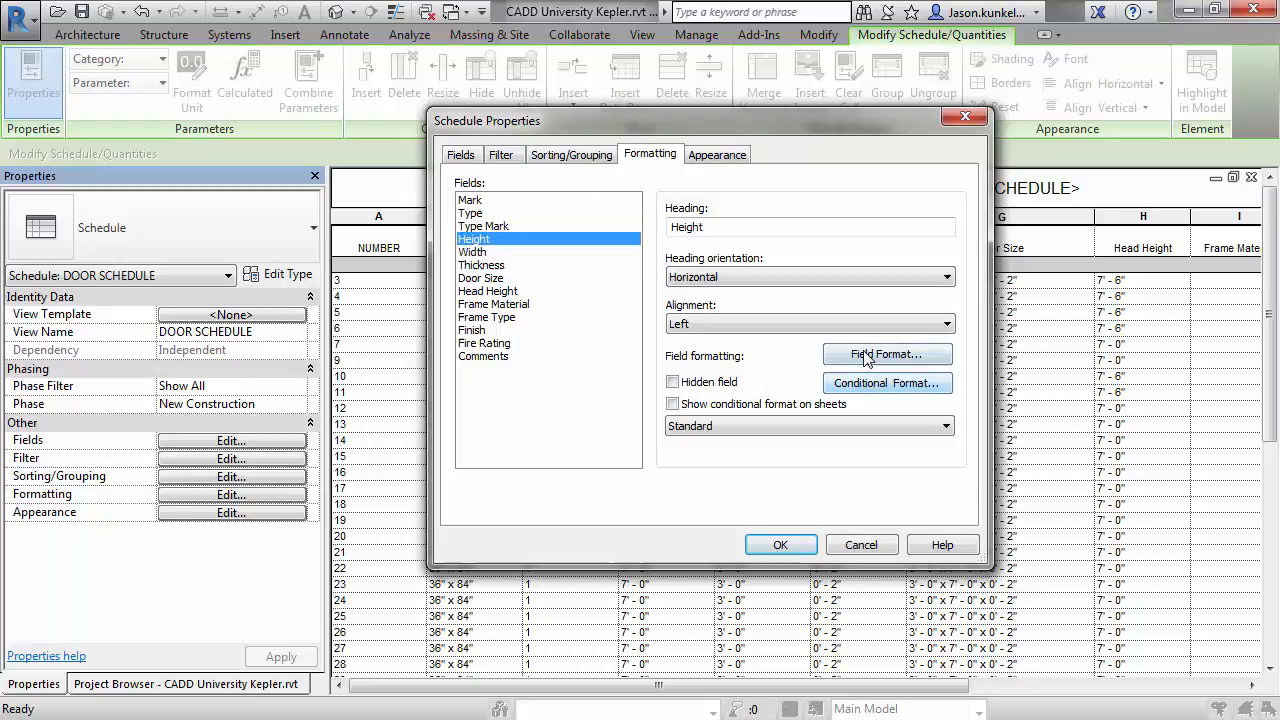
click(886, 354)
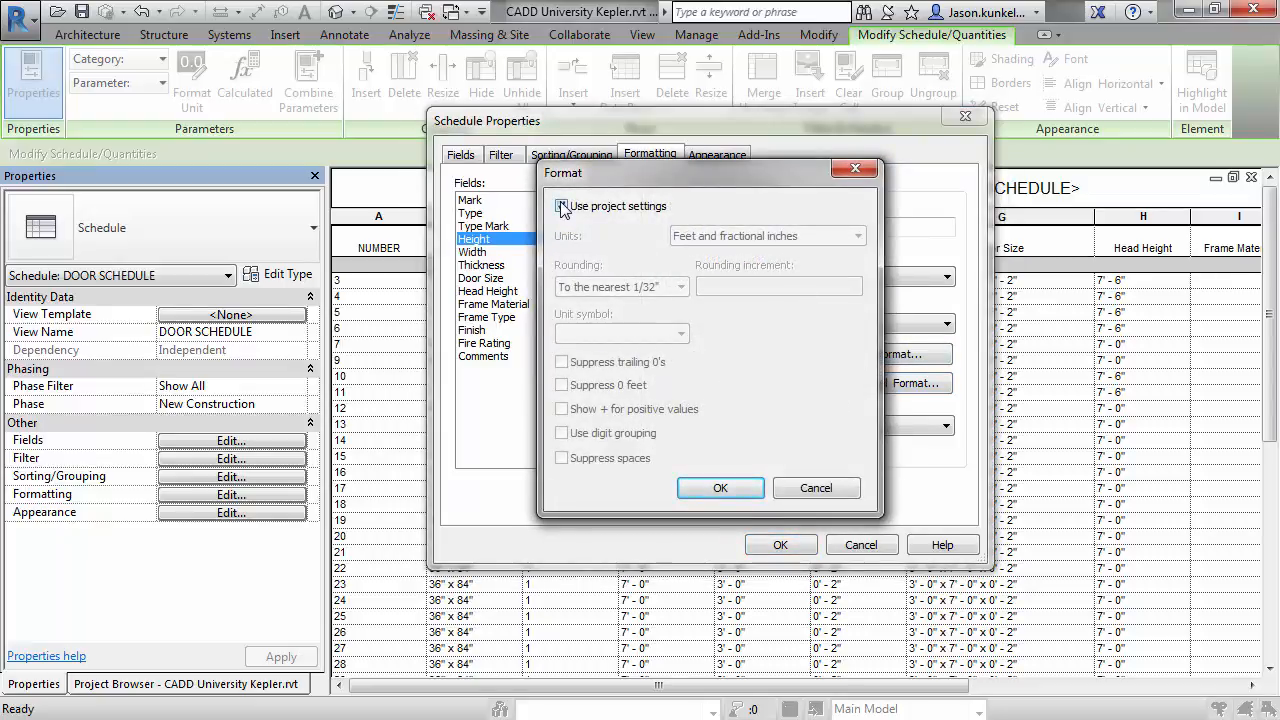
click(562, 206)
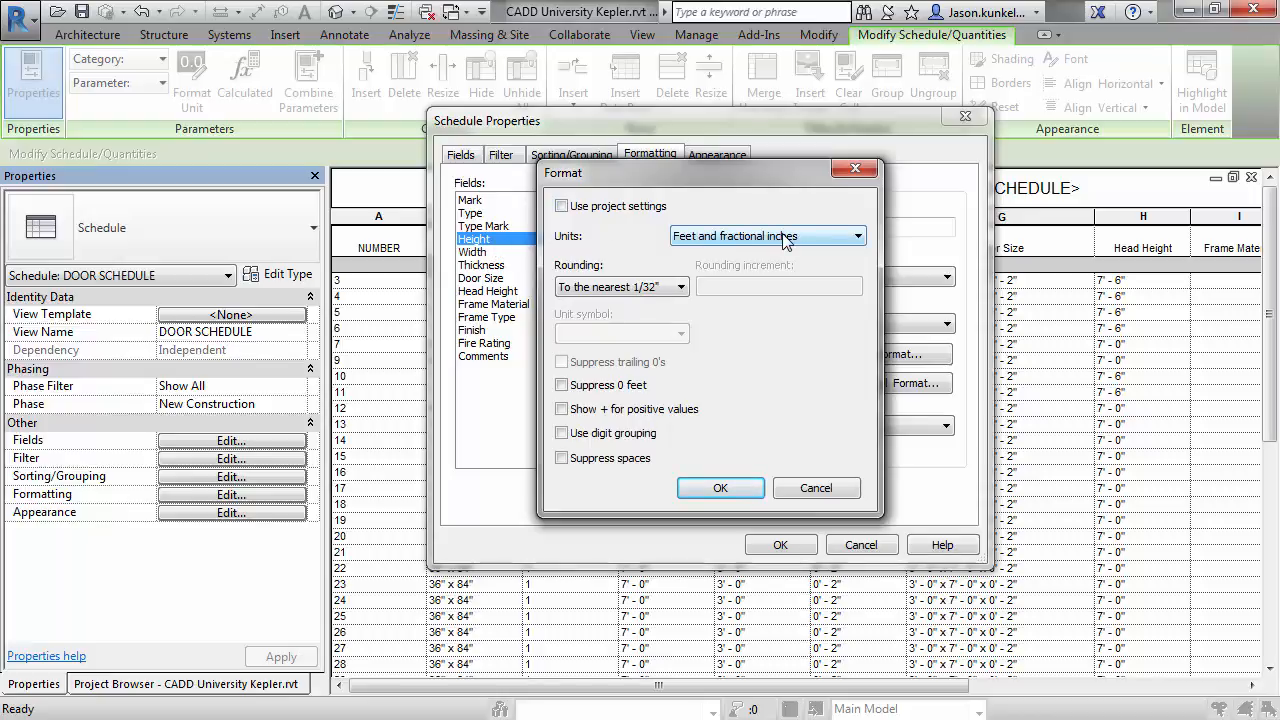
click(856, 236)
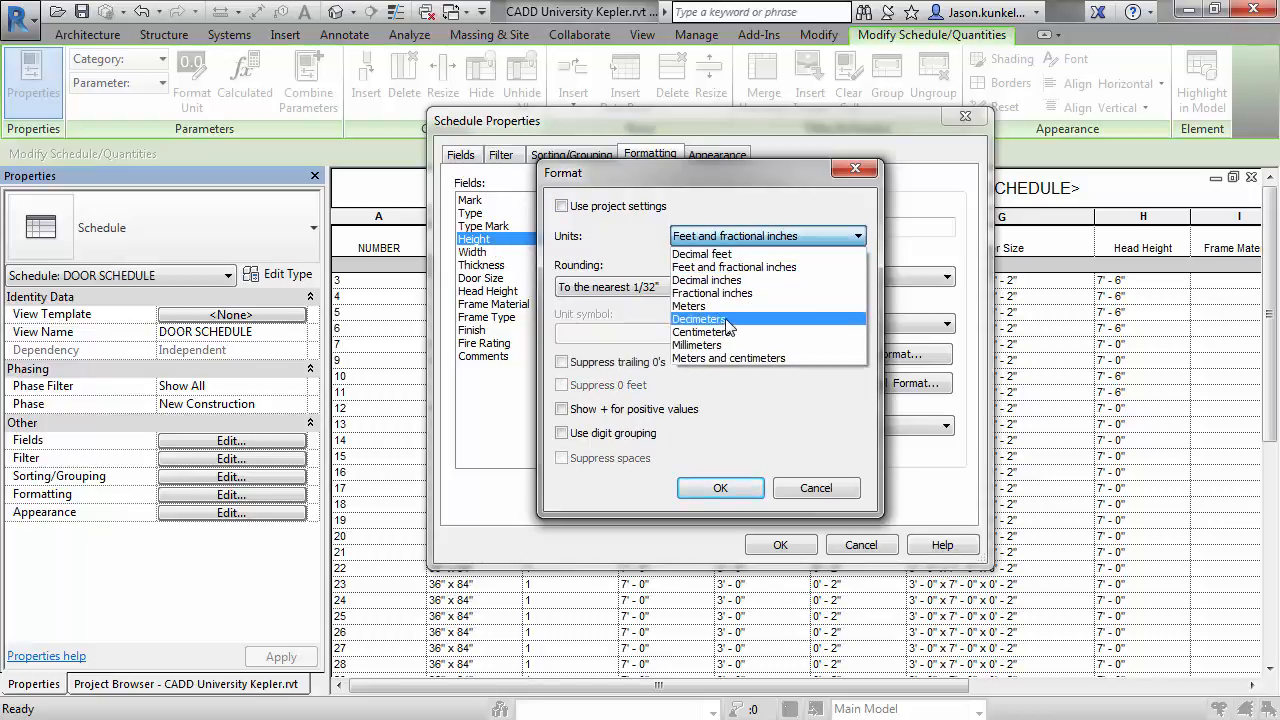
click(703, 331)
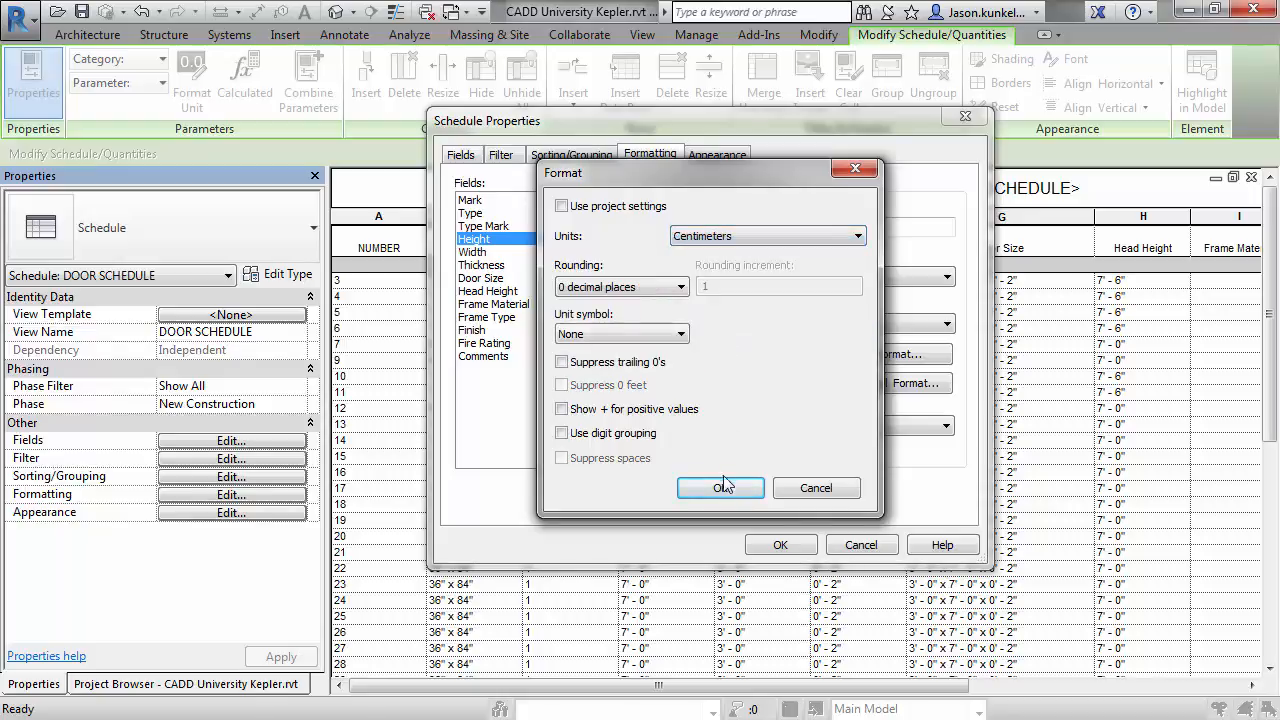
click(720, 488)
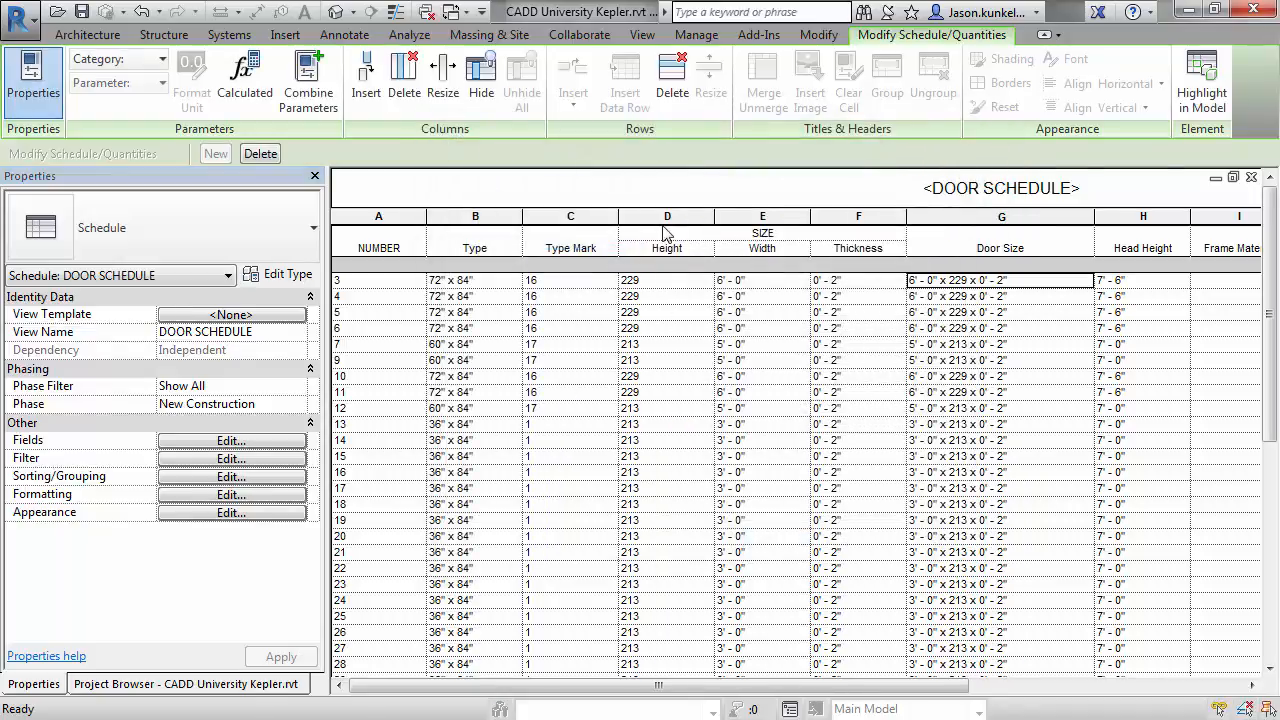
mouse_move(863, 277)
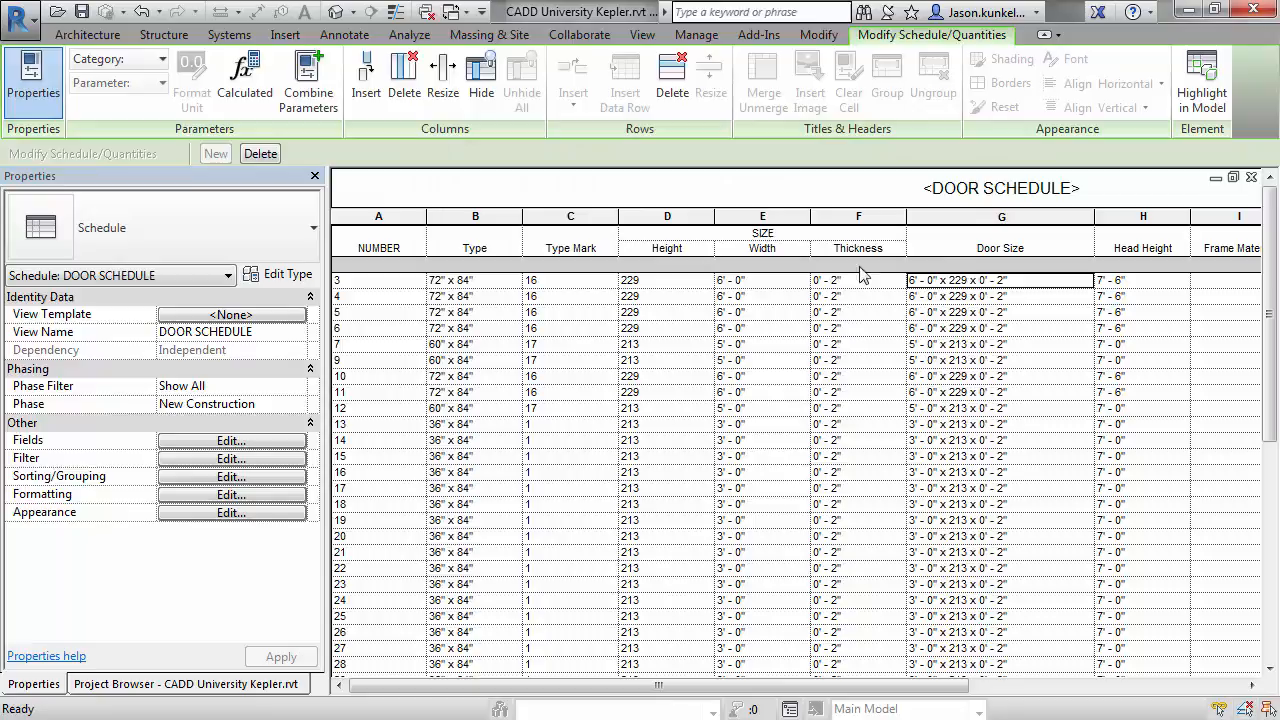
mouse_move(960, 296)
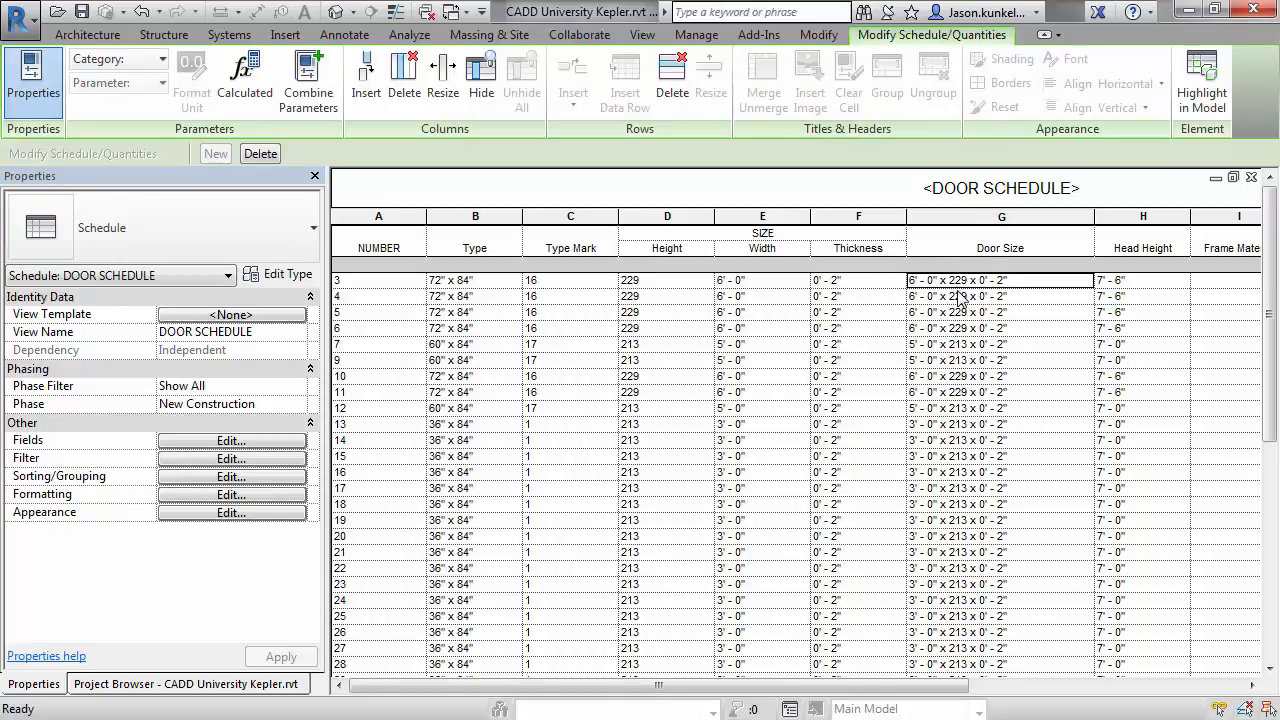